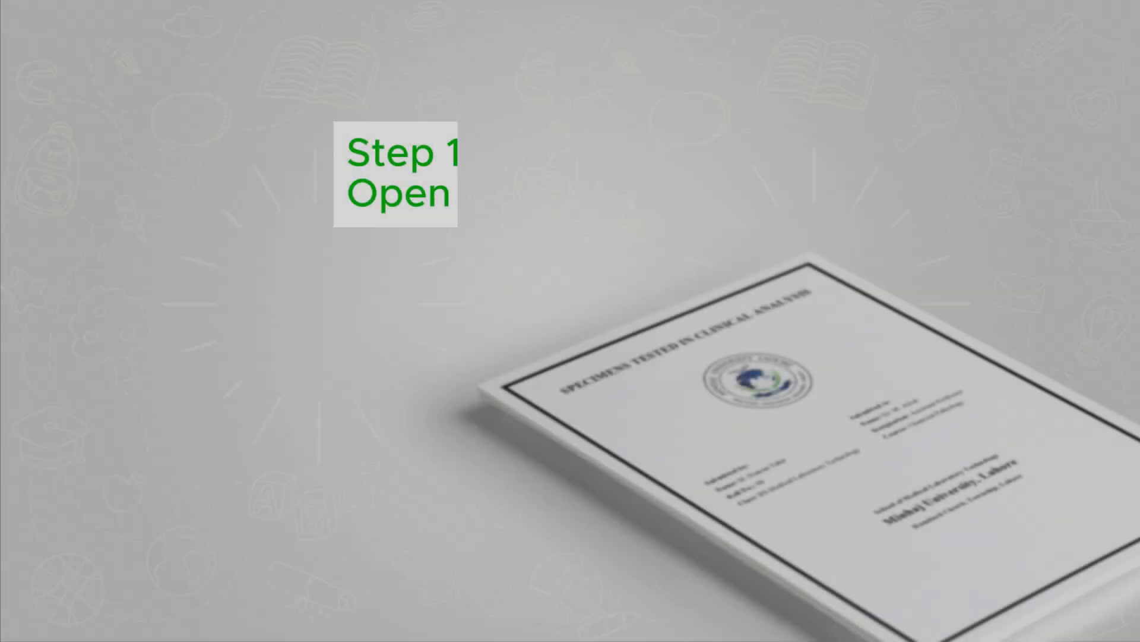
Step: Create a new blank Word document
click(28, 622)
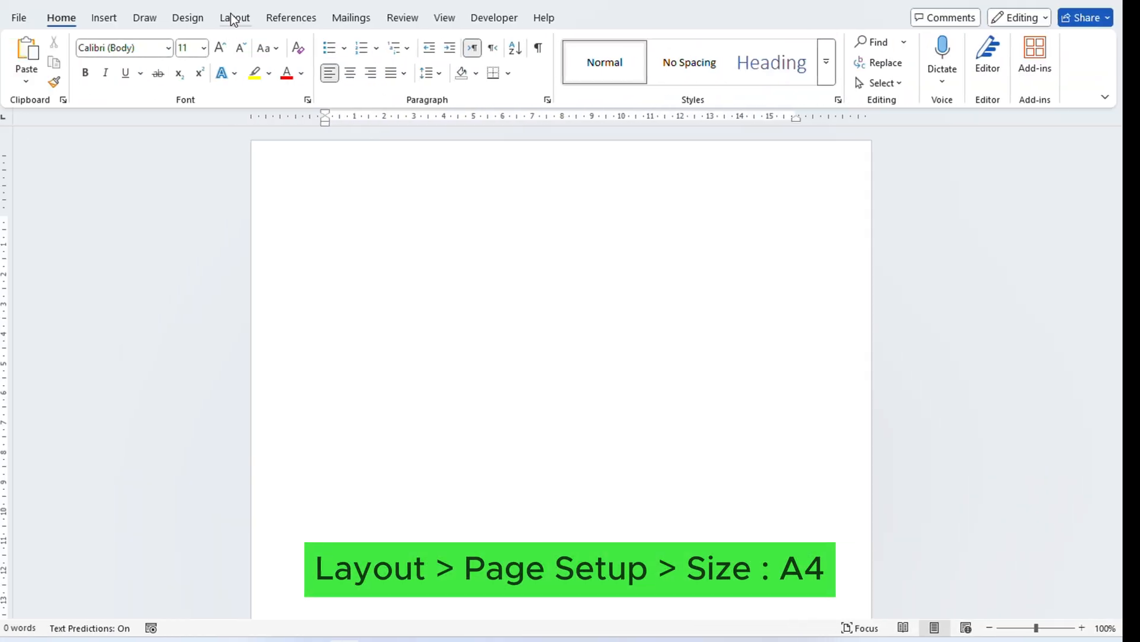
Step: Apply the Normal preset with 2.54 cm margins on every side
click(234, 17)
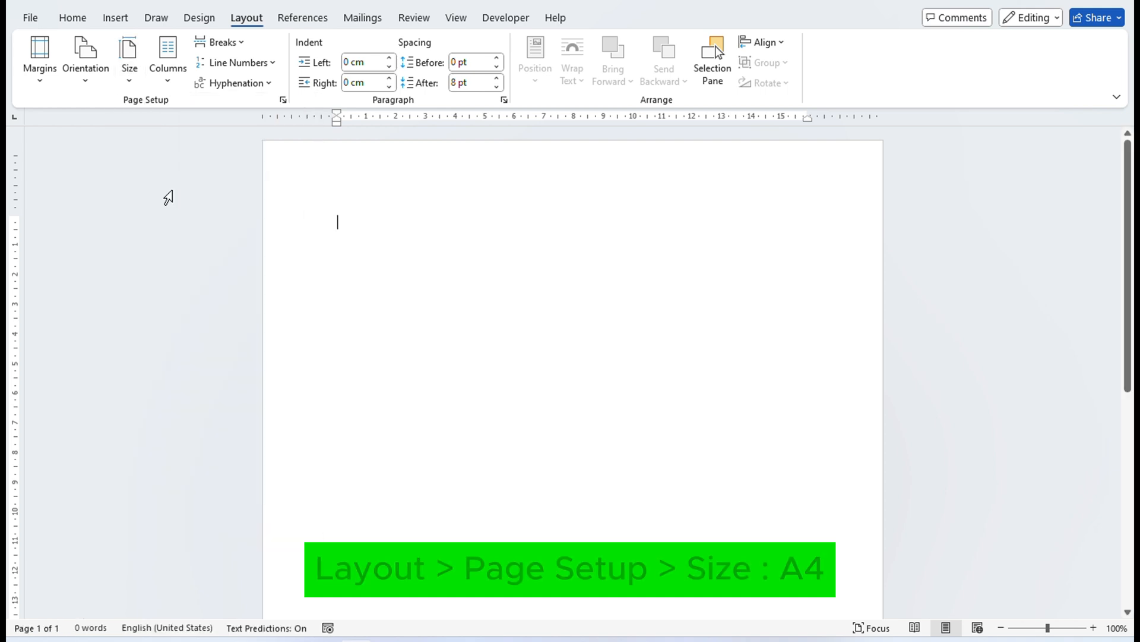
click(38, 56)
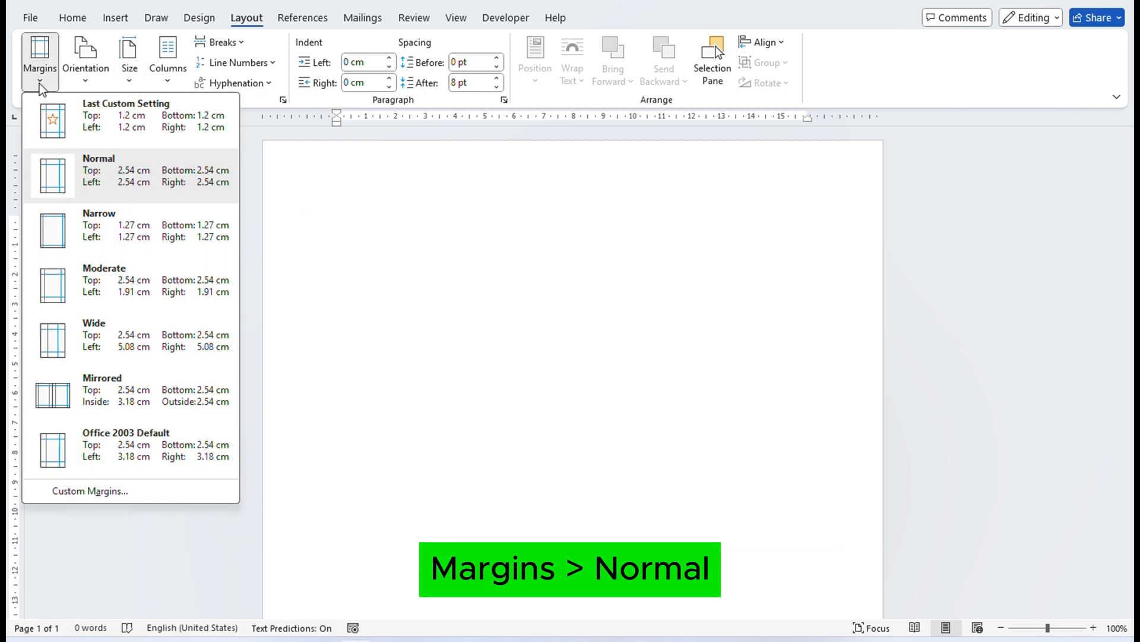
click(98, 174)
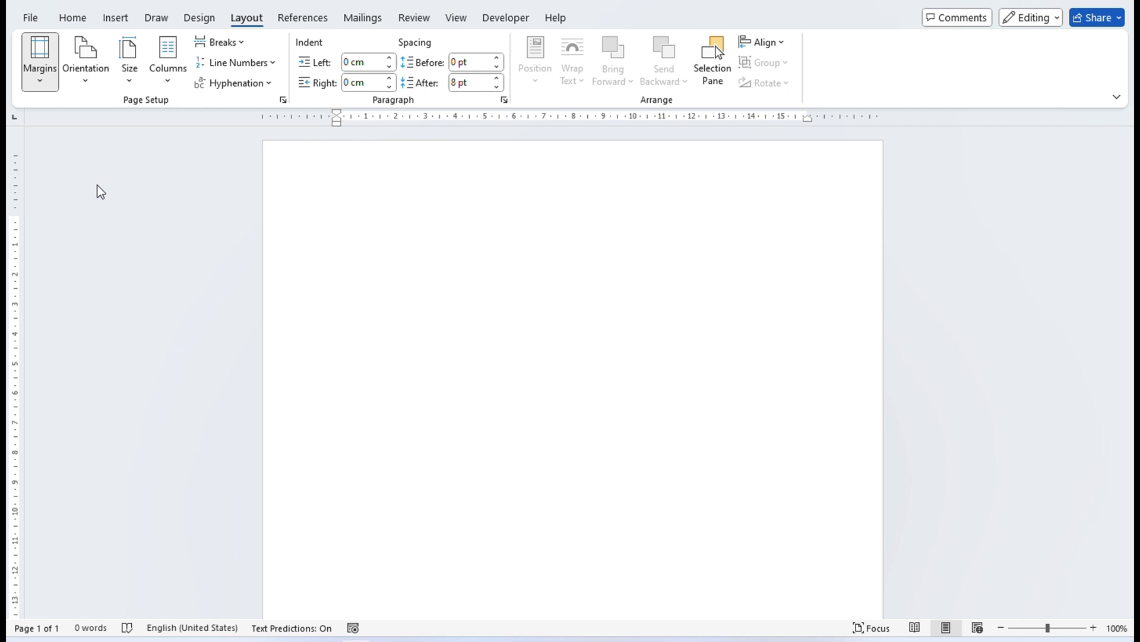
mouse_move(158, 21)
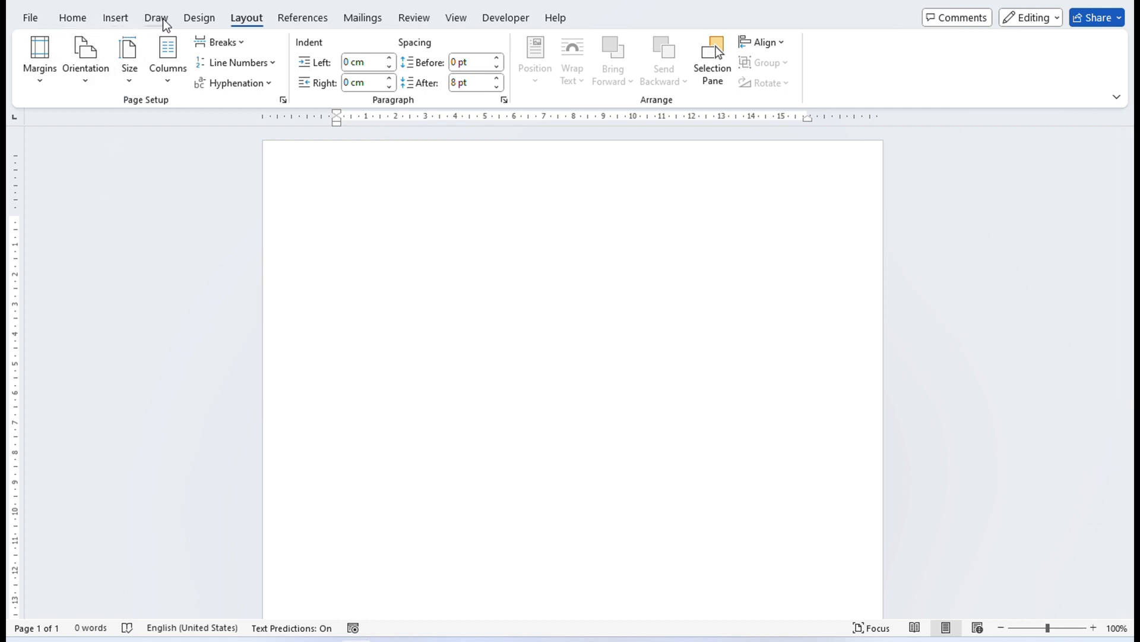
Step: Frame the page with a 3 pt double-line Box page border
click(198, 18)
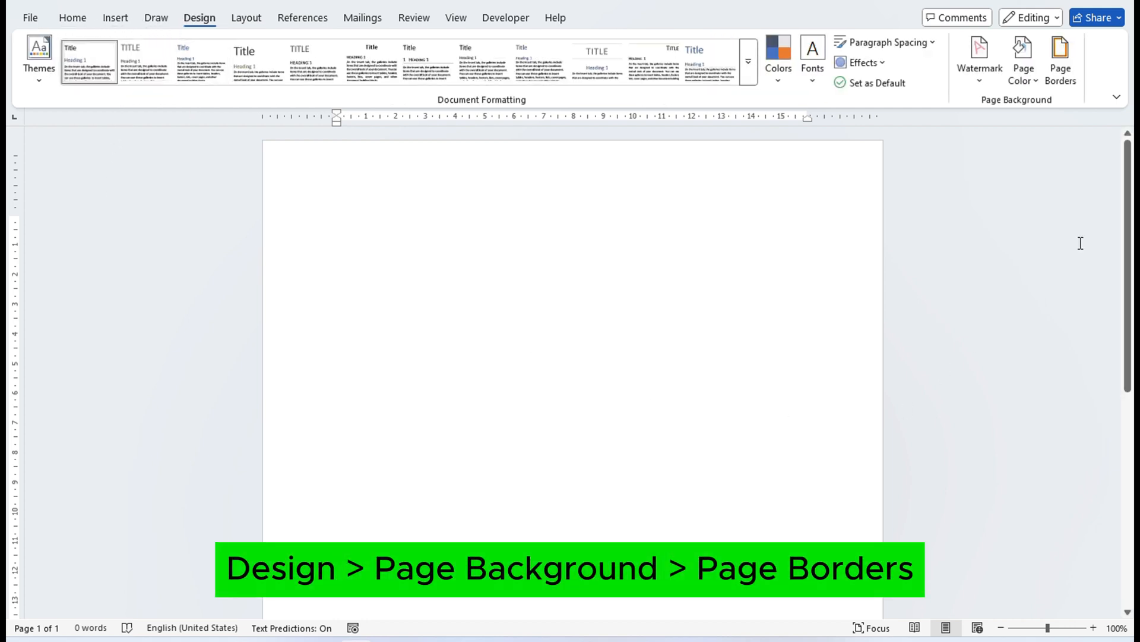
click(1064, 49)
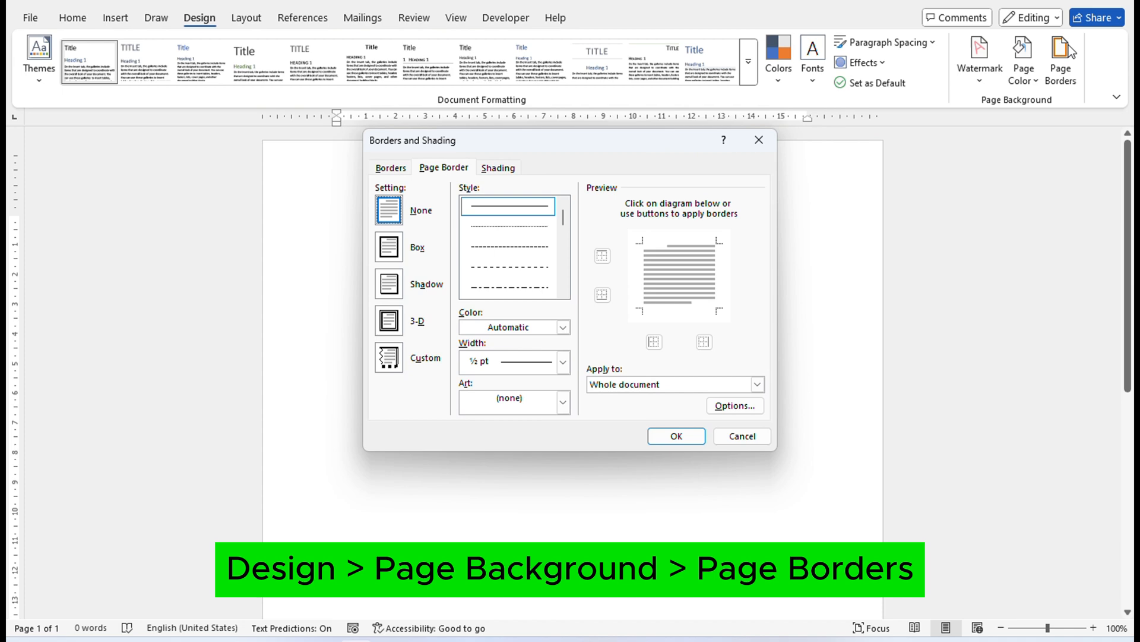
click(388, 247)
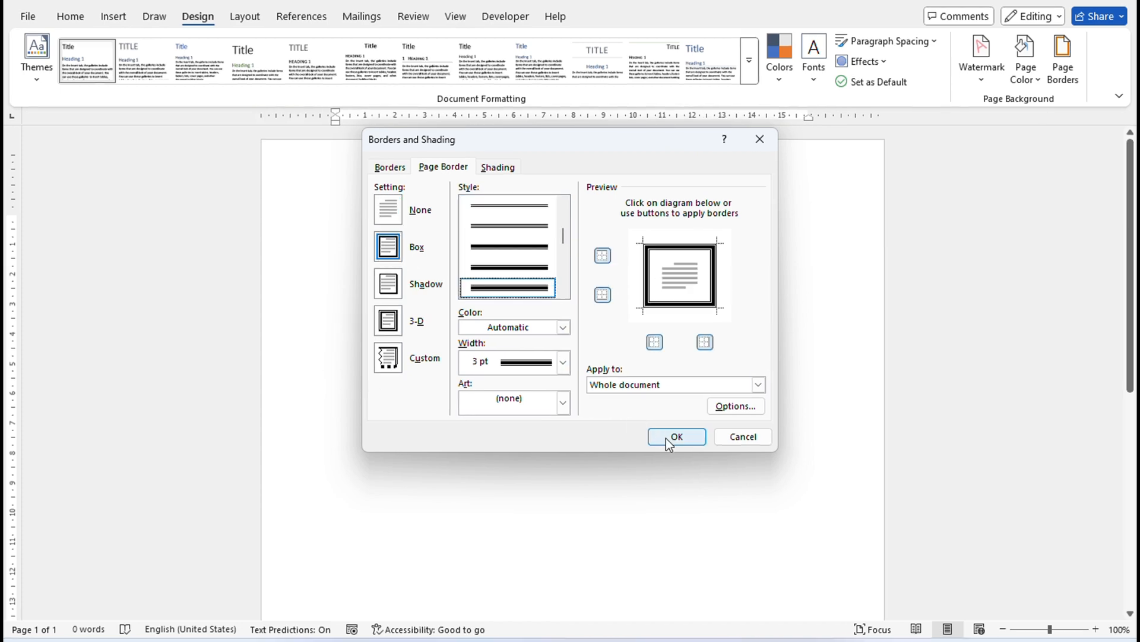
click(677, 436)
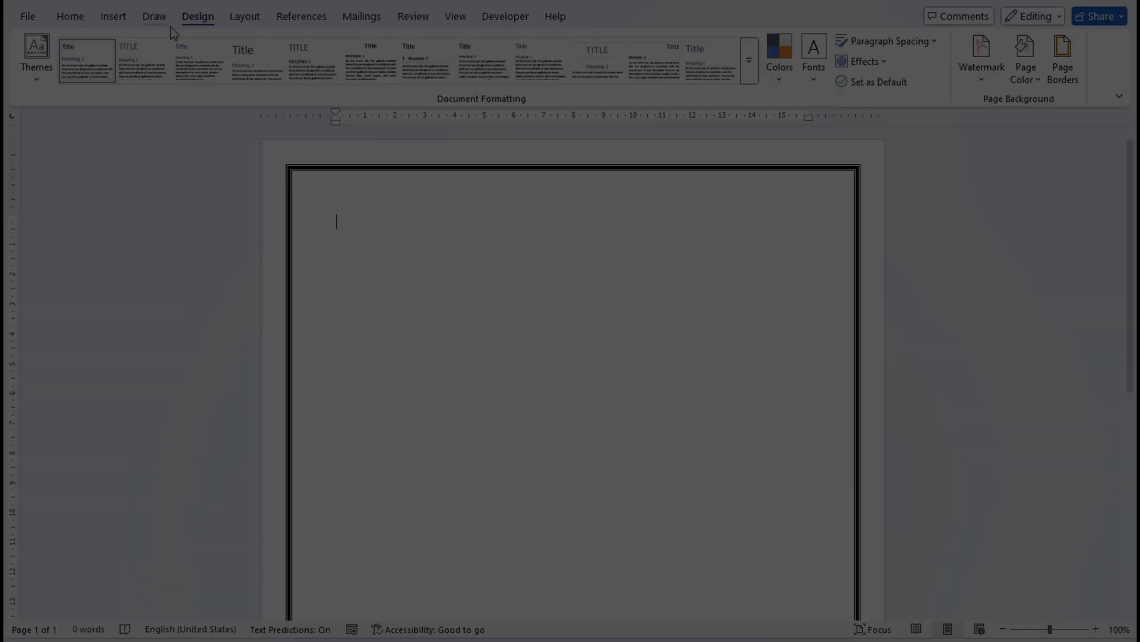
click(72, 17)
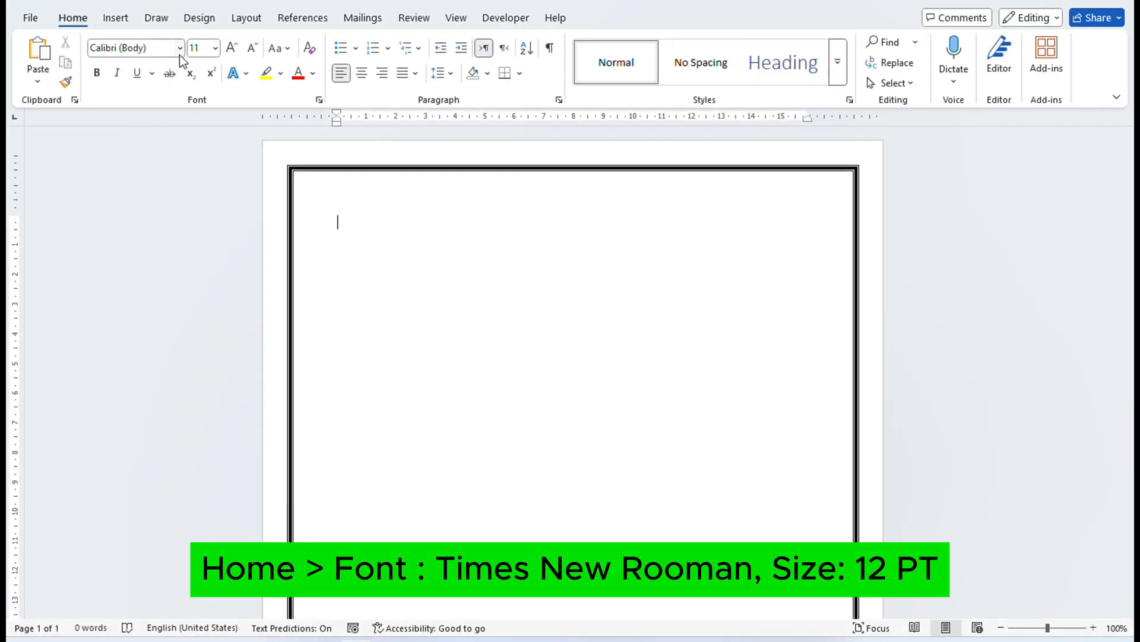
Step: Set the font to Times New Roman 12 pt and adjust line spacing
click(179, 48)
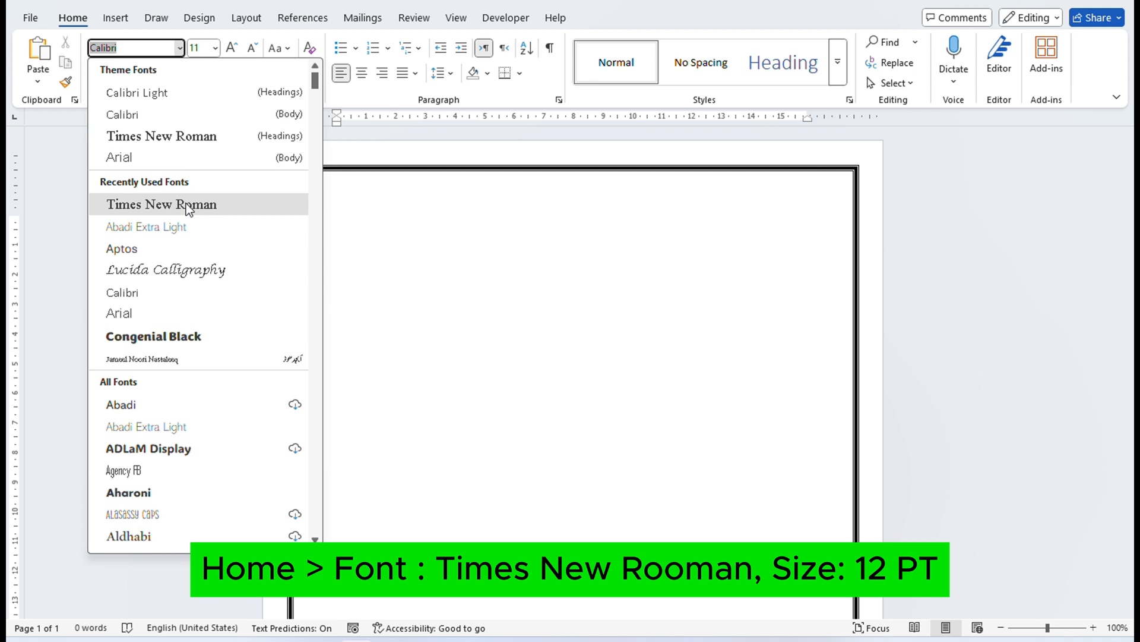
click(213, 48)
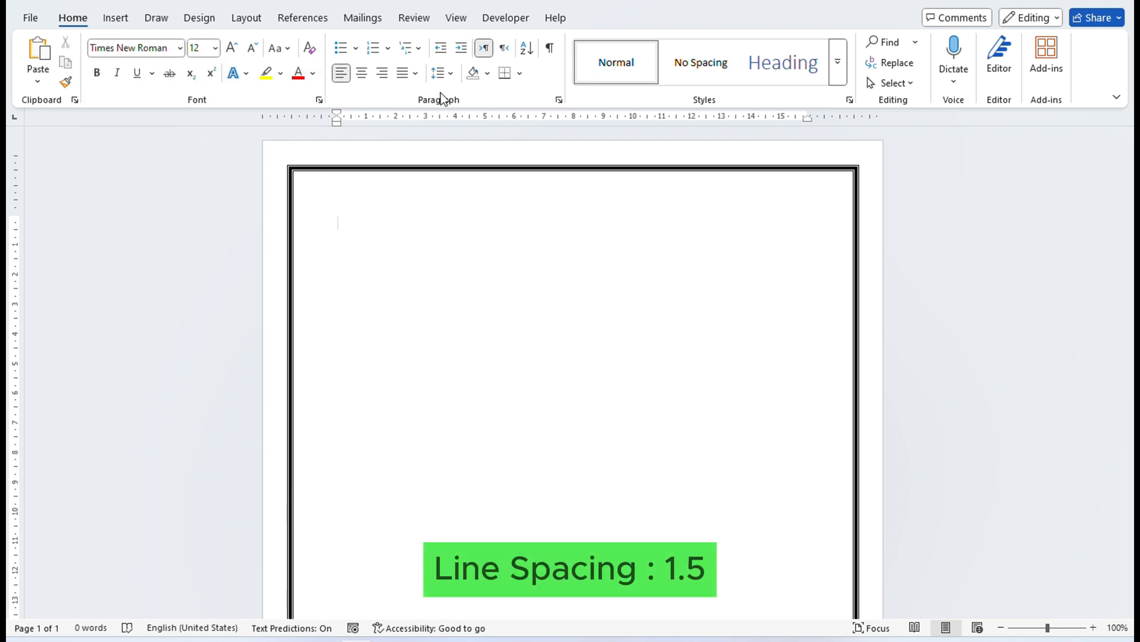
click(438, 73)
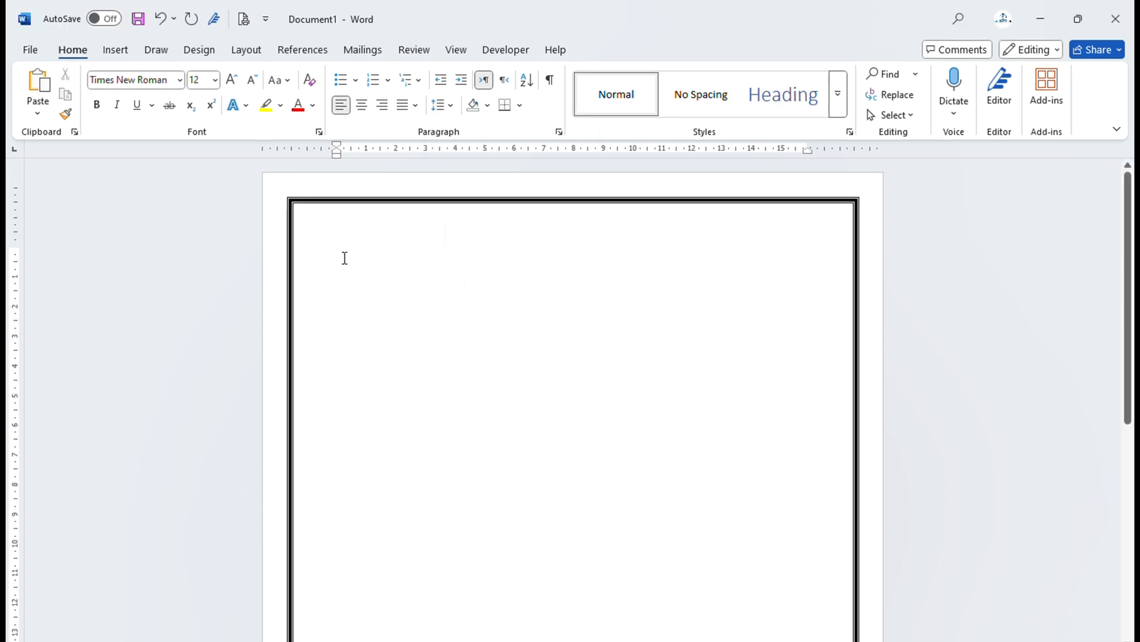
Step: Type the title 'Specimens tested in clinical analysis.' and start a new line
text(Specimens)
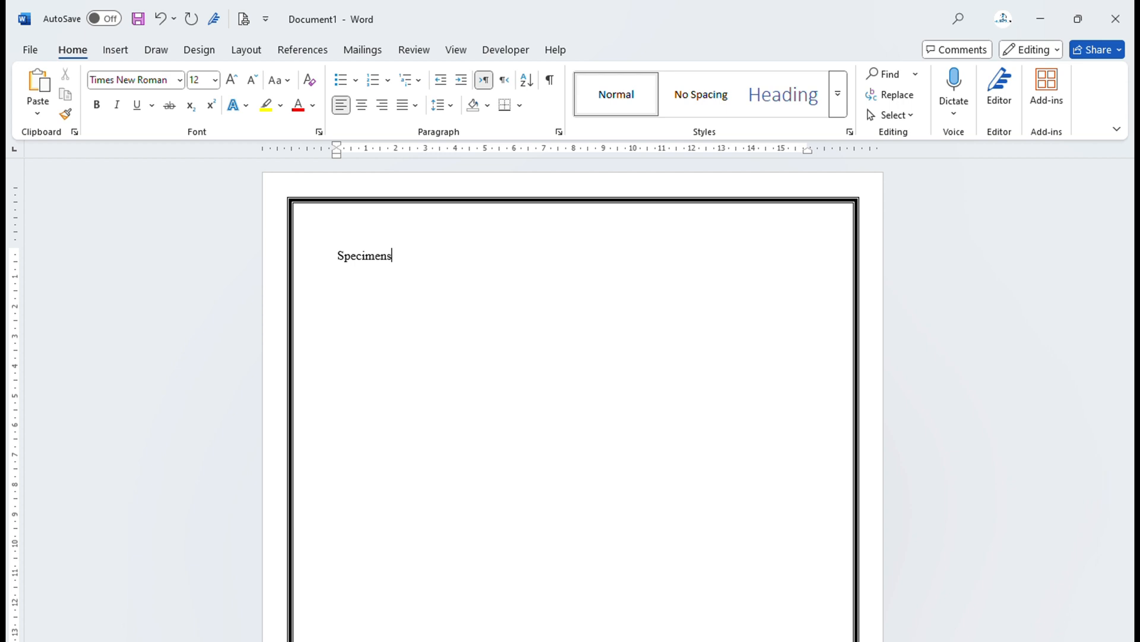
text(tested in cl)
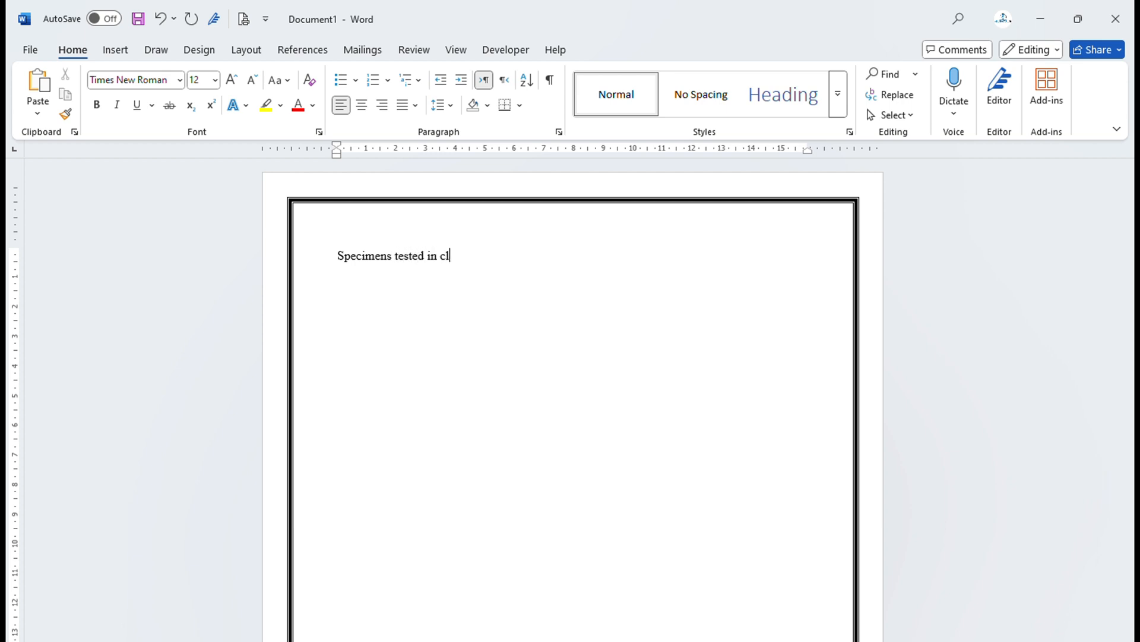
text(inical analysis.)
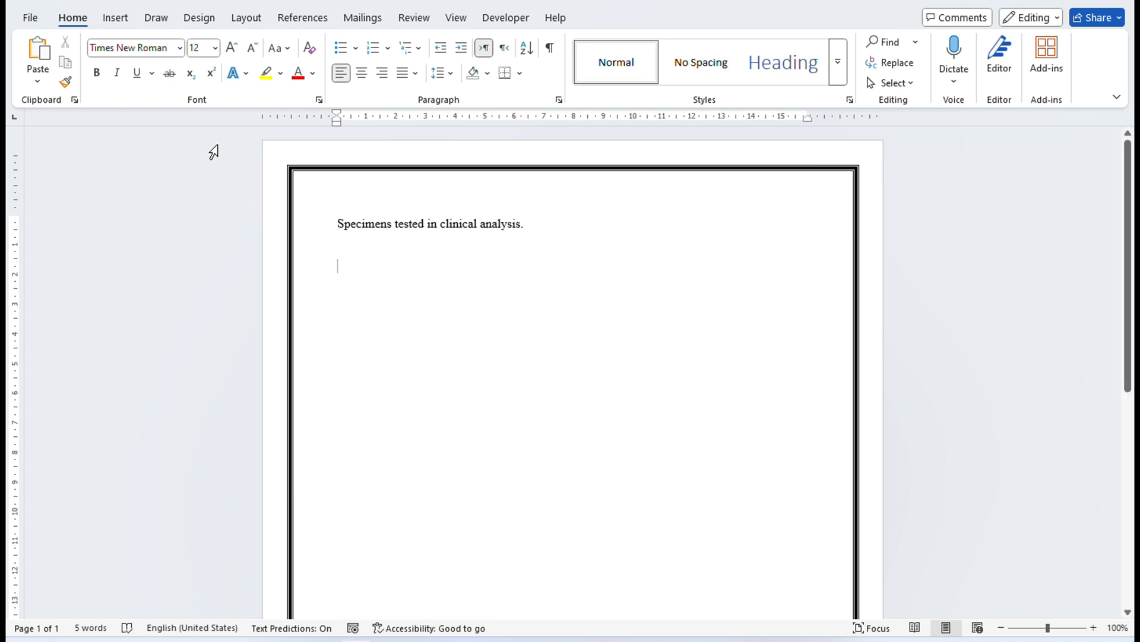
Step: Insert the MUL Logo picture from this device below the title
click(115, 18)
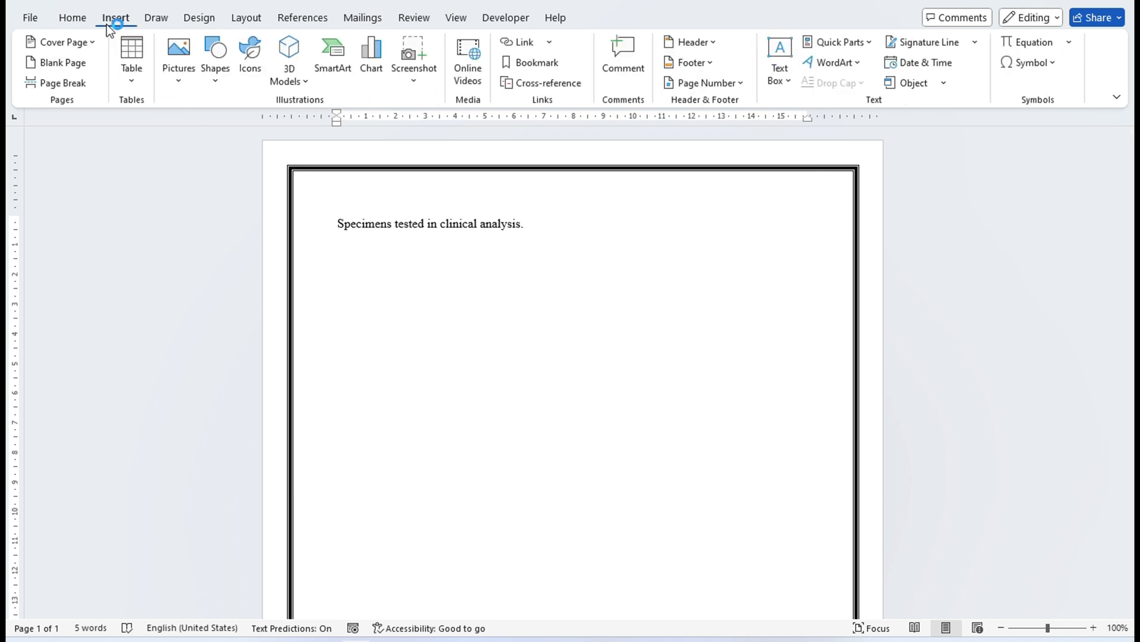
click(179, 56)
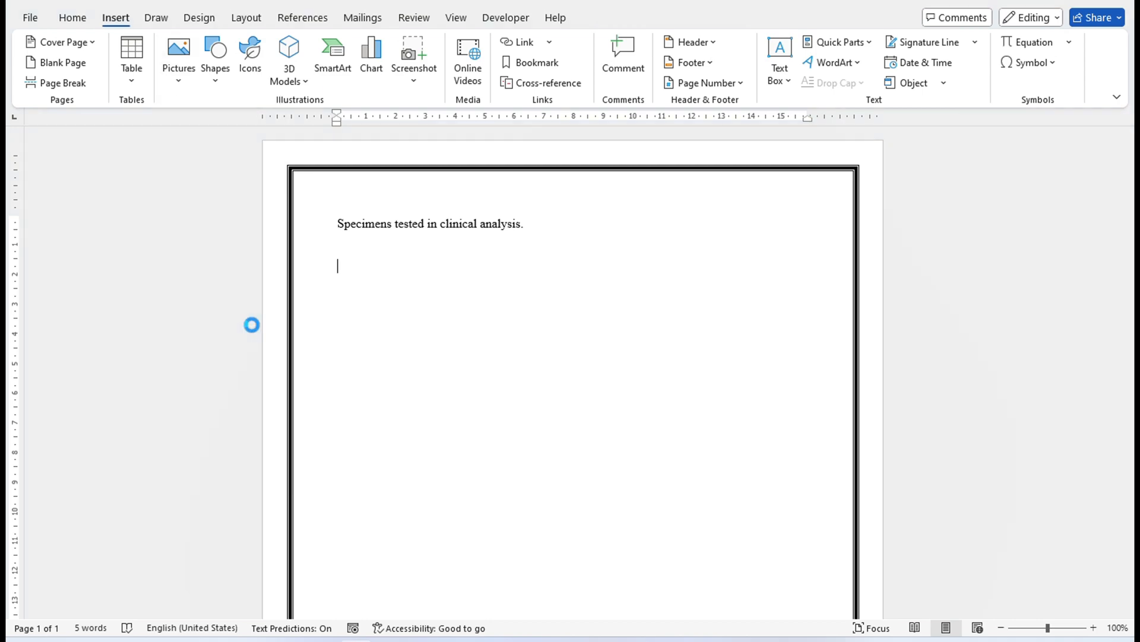
click(178, 47)
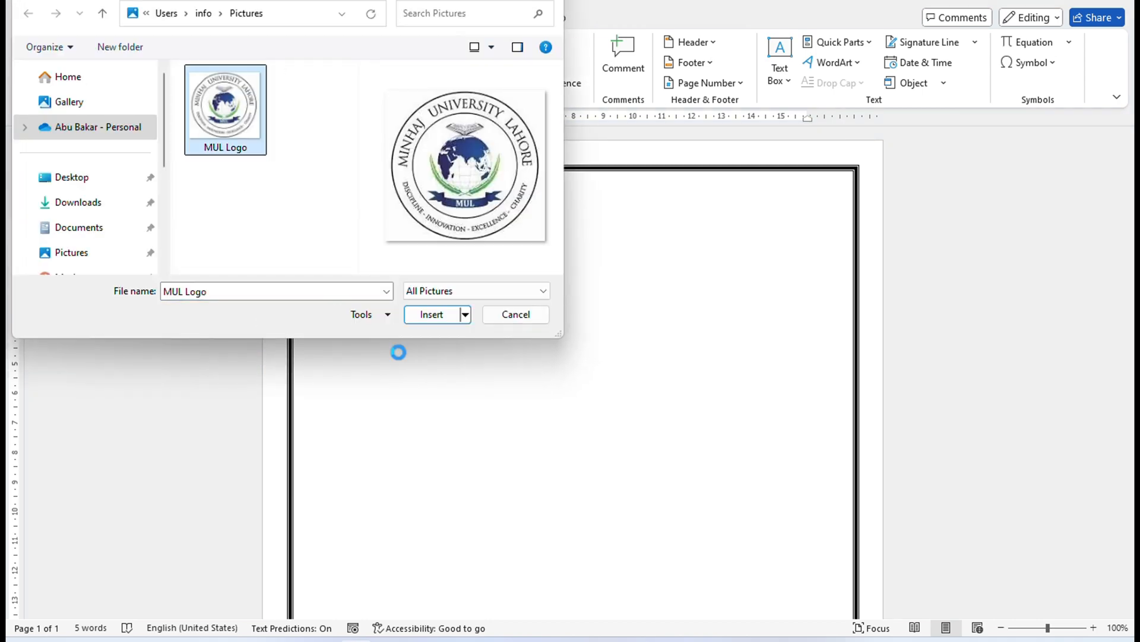
click(431, 314)
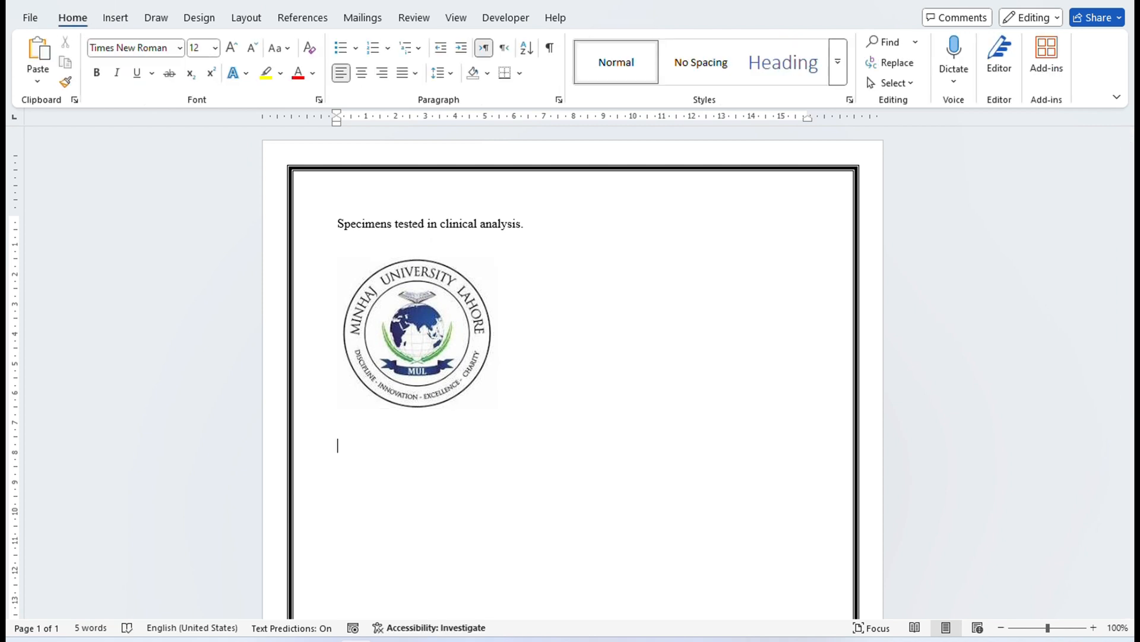
Step: Type 'Submitted by:' then, tabbed across the same line, 'Submitted to:'
text(Su)
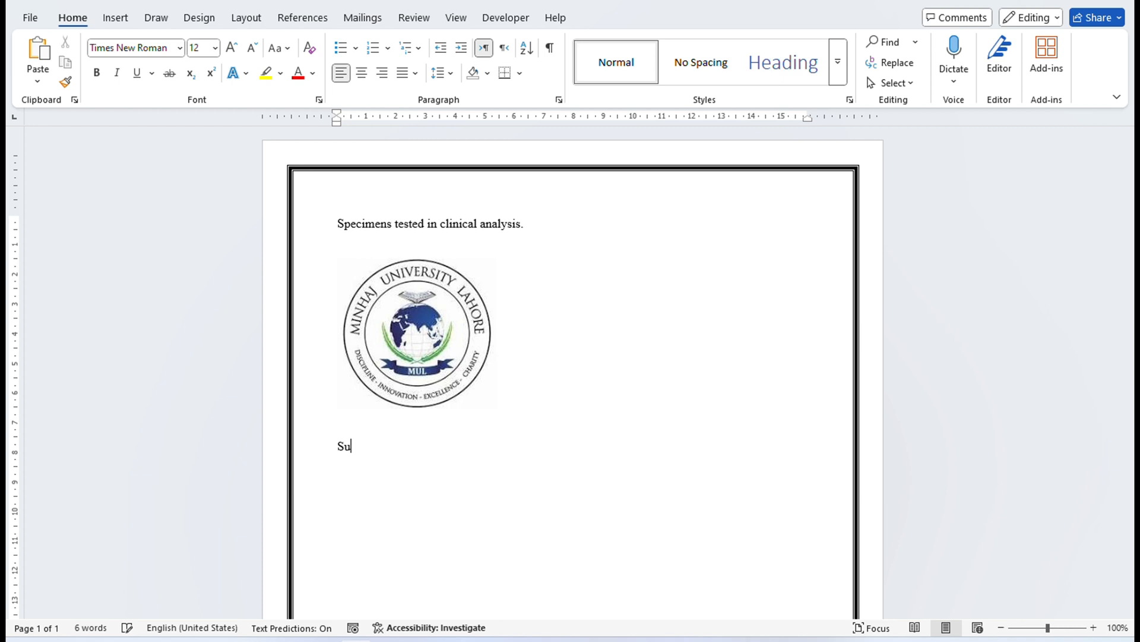
text(bmi)
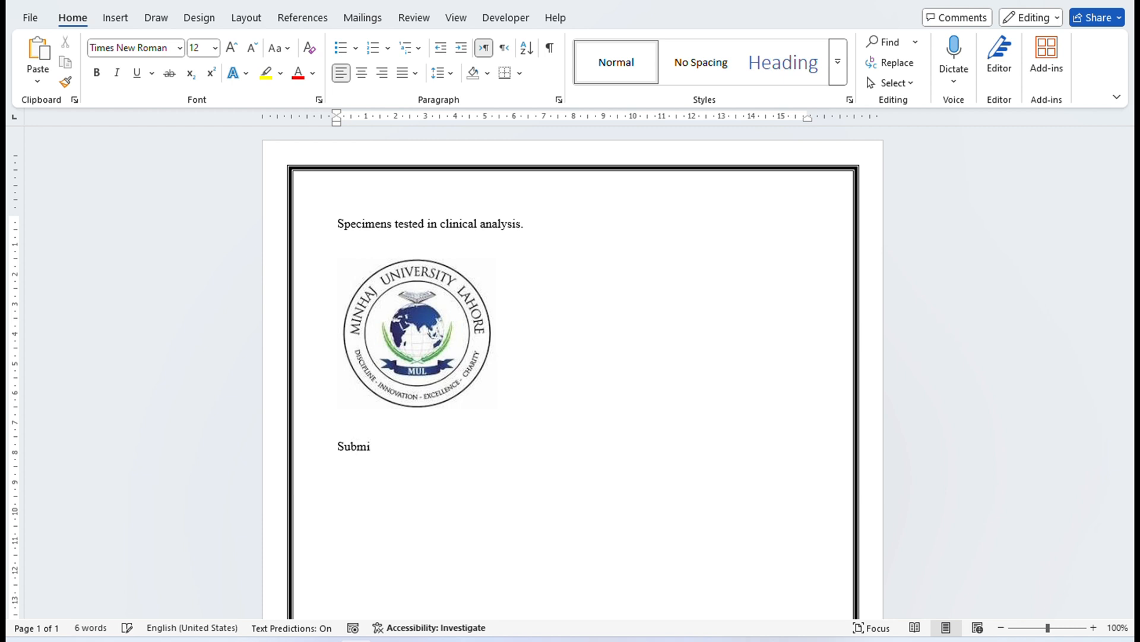
text(tted by:)
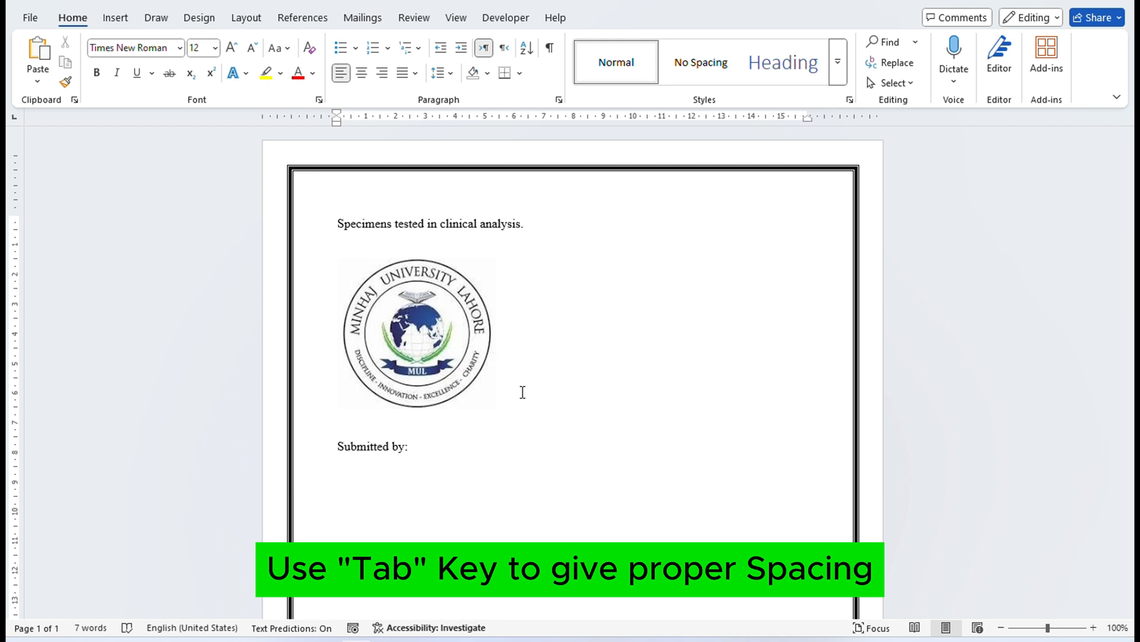
key(Tab)
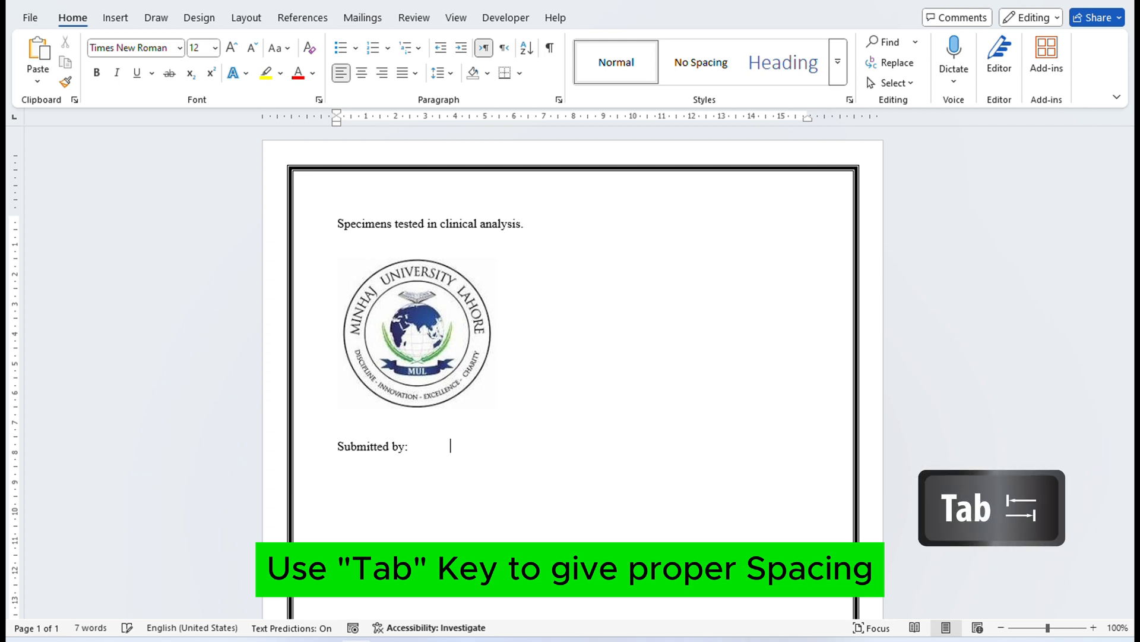
key(Tab)
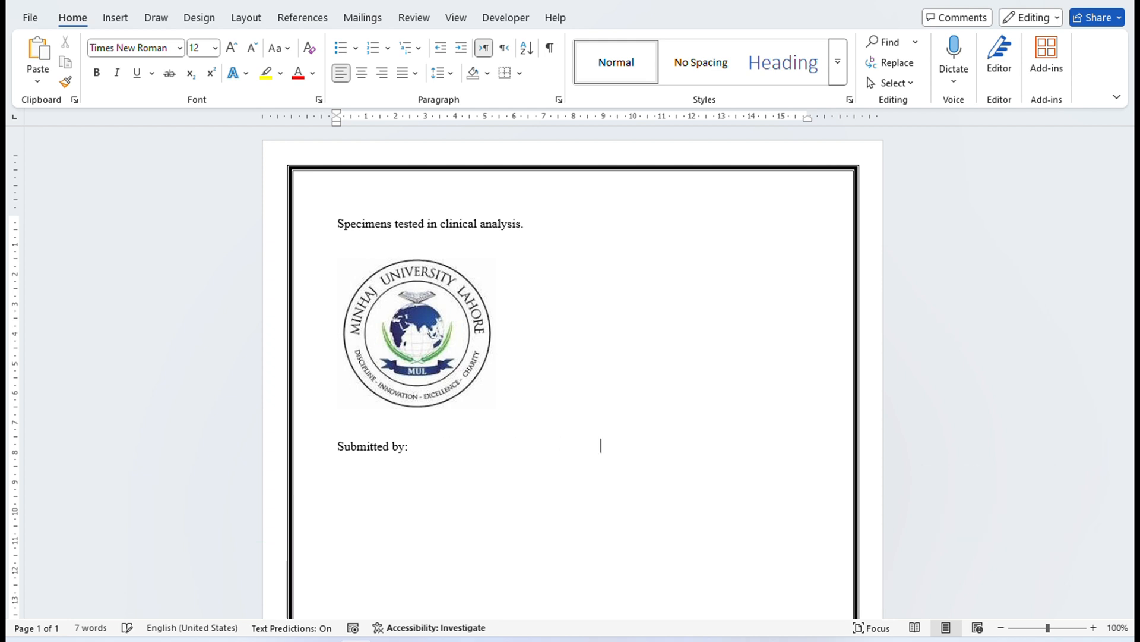
text(Sub)
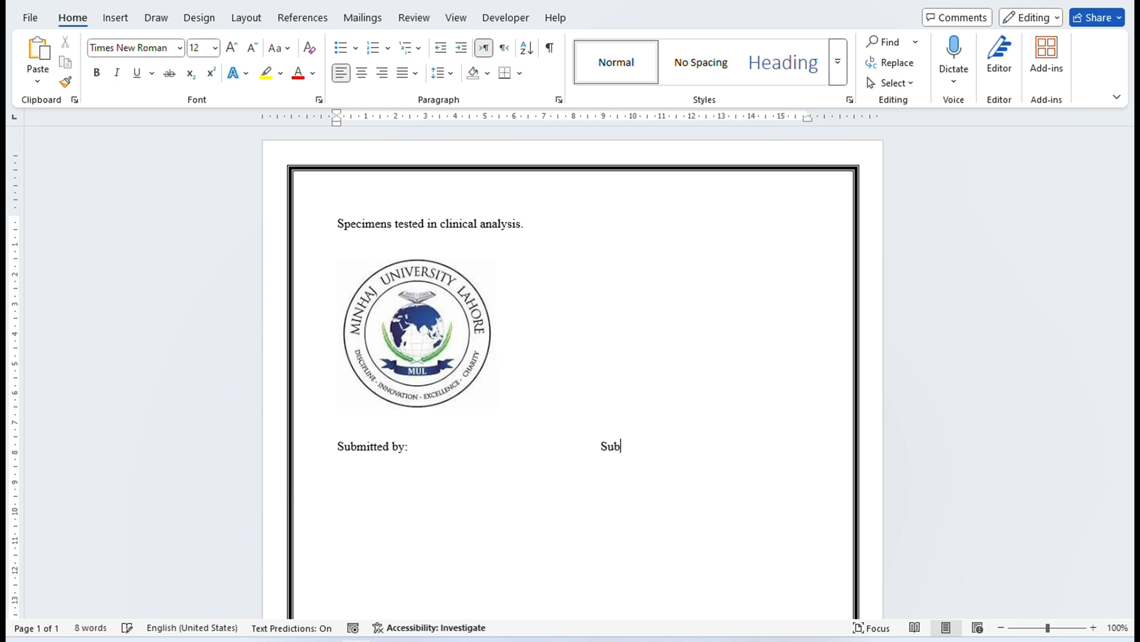
text(mitted by:)
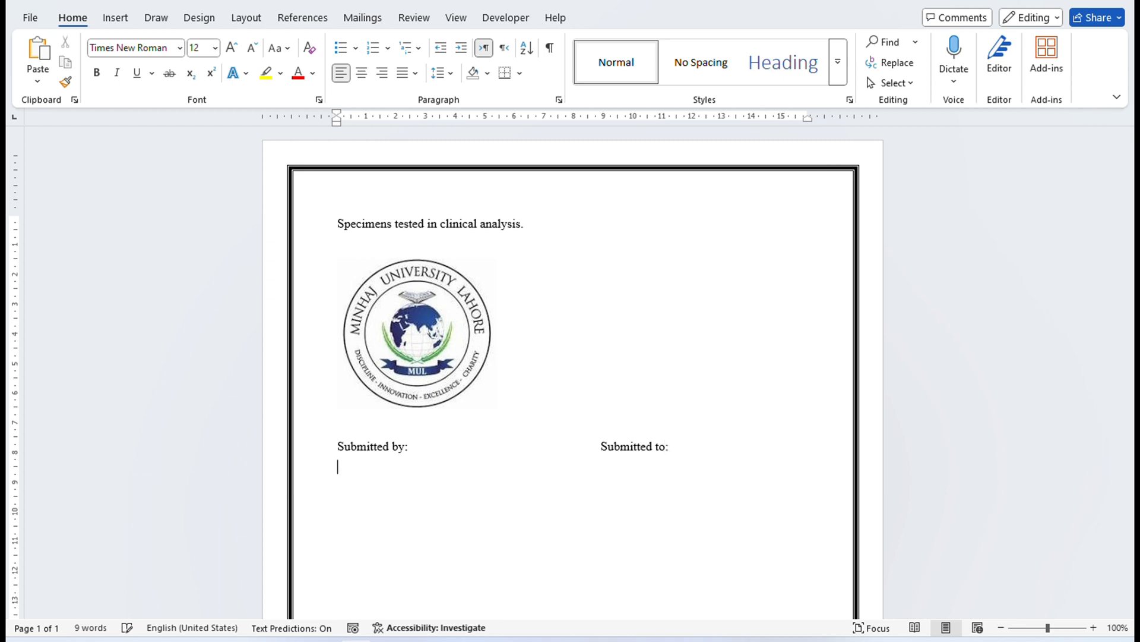
scroll(down, 3)
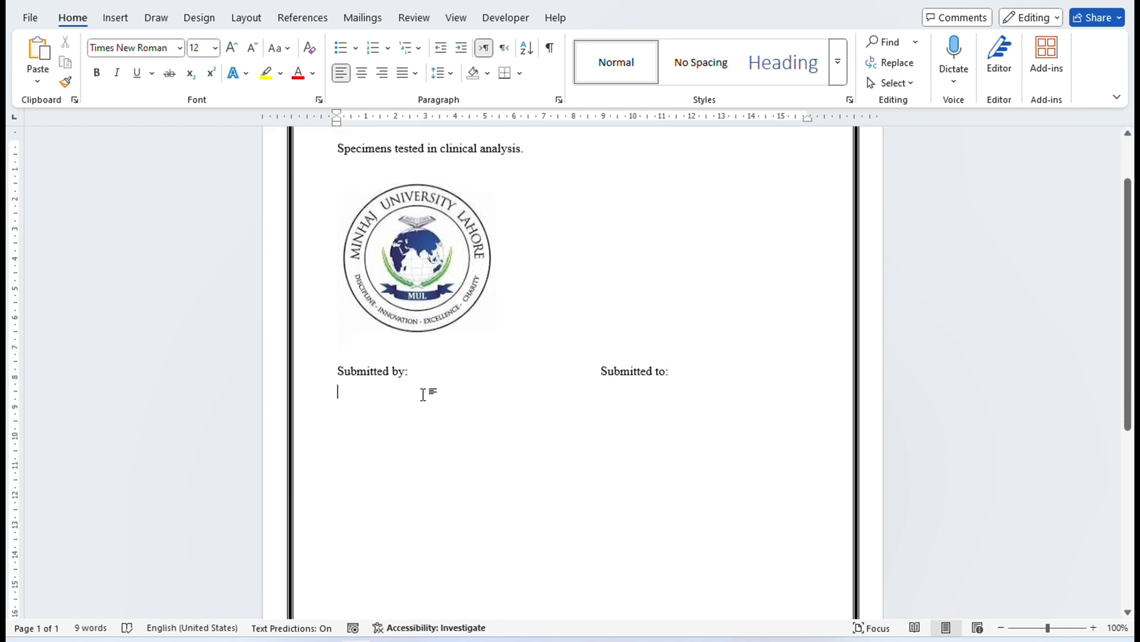
mouse_move(409, 390)
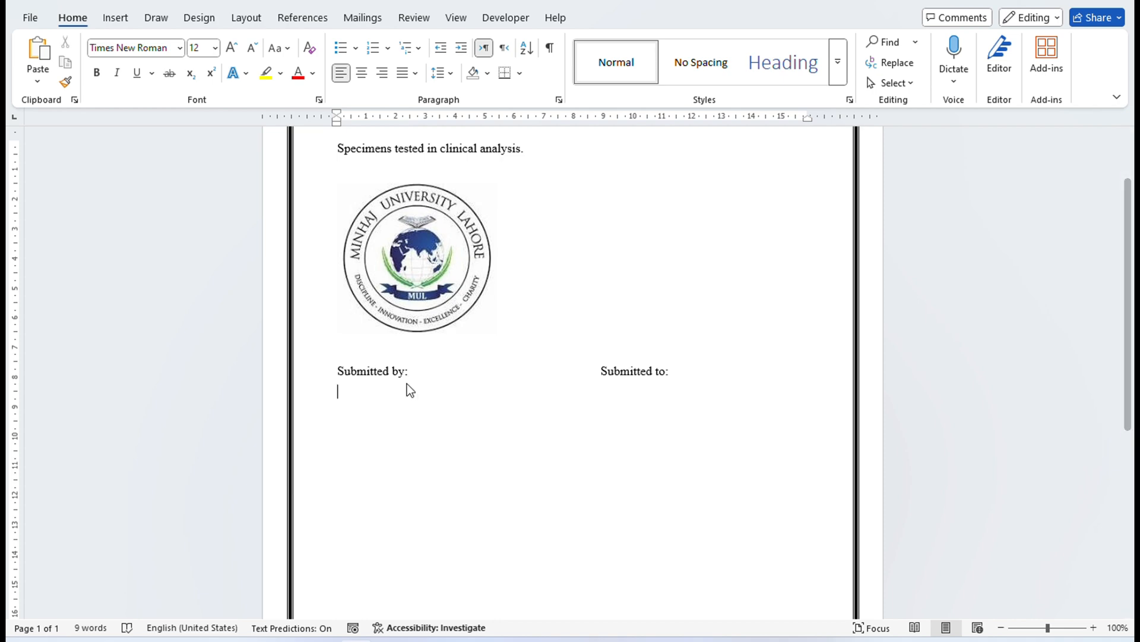
Step: Paste the saved student, teacher and address details from clipboard history
key(Win+V)
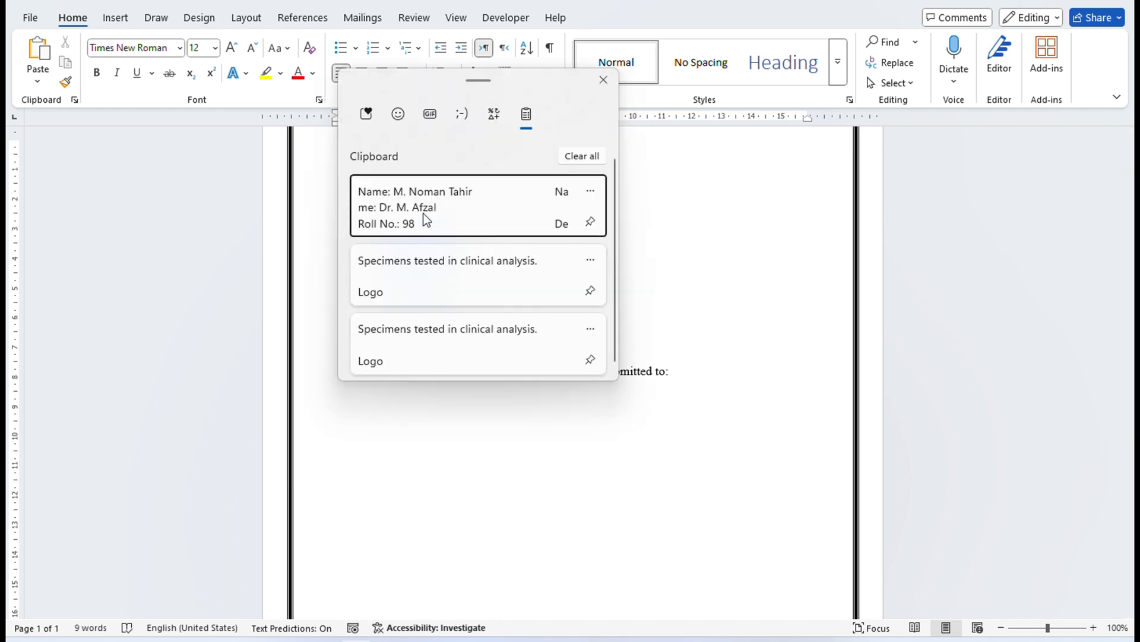
click(604, 80)
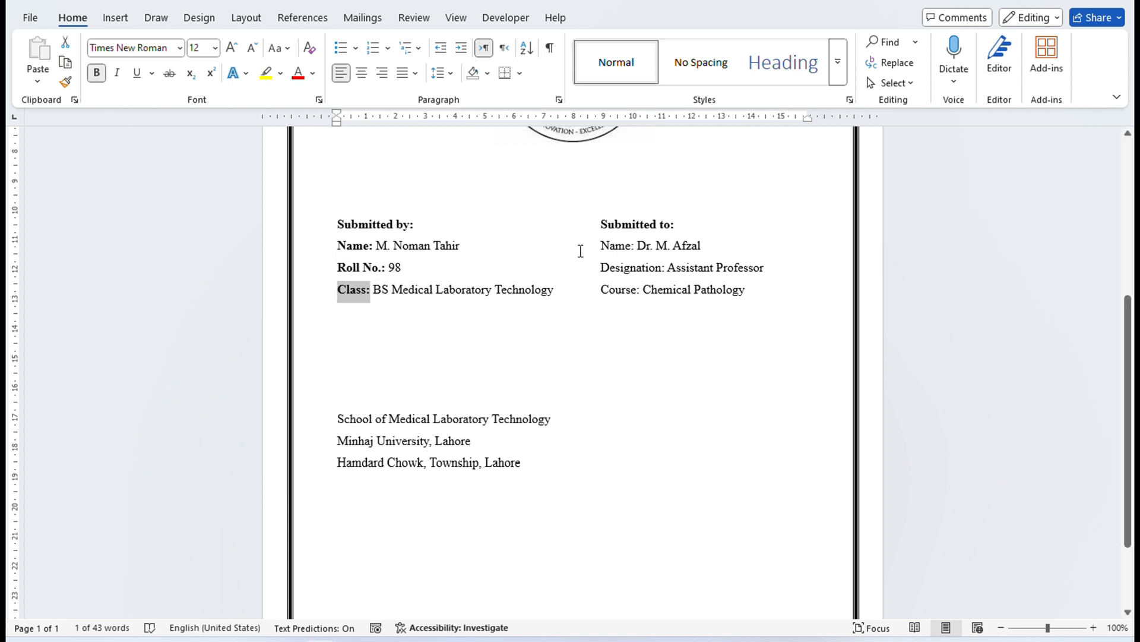
Step: Bold a remaining detail label and save the finished title page
double_click(632, 267)
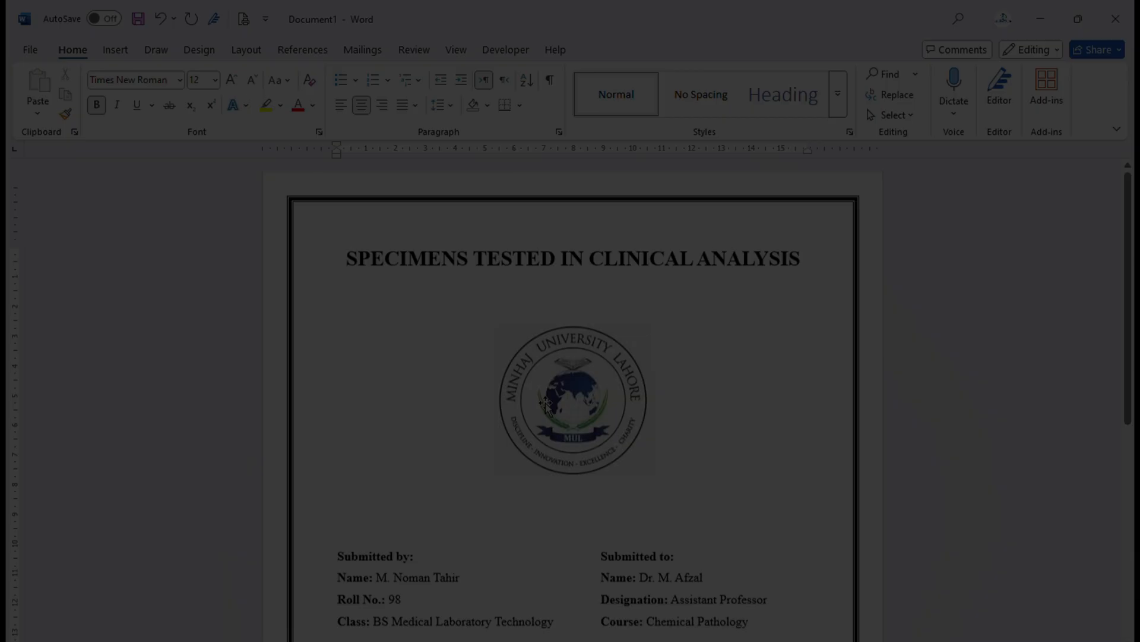
click(138, 20)
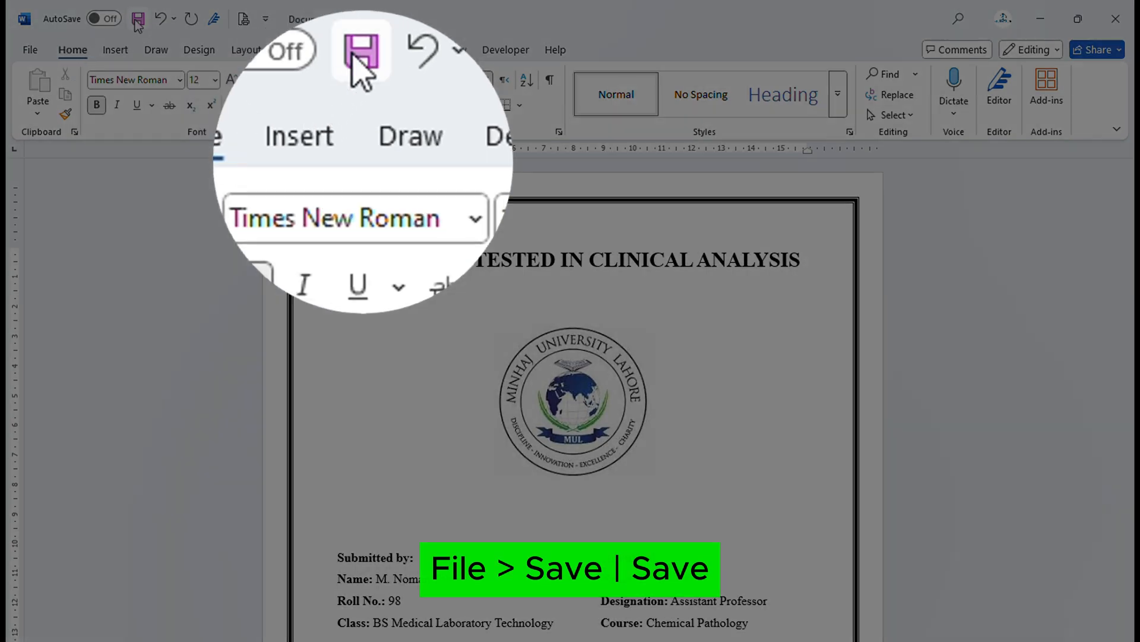
click(137, 20)
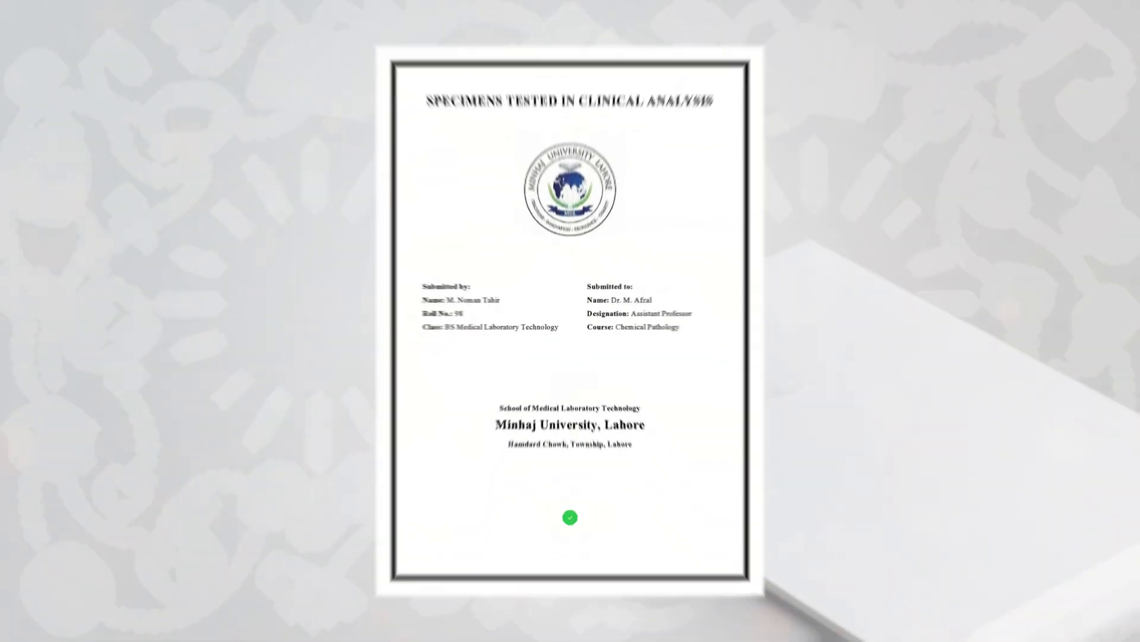